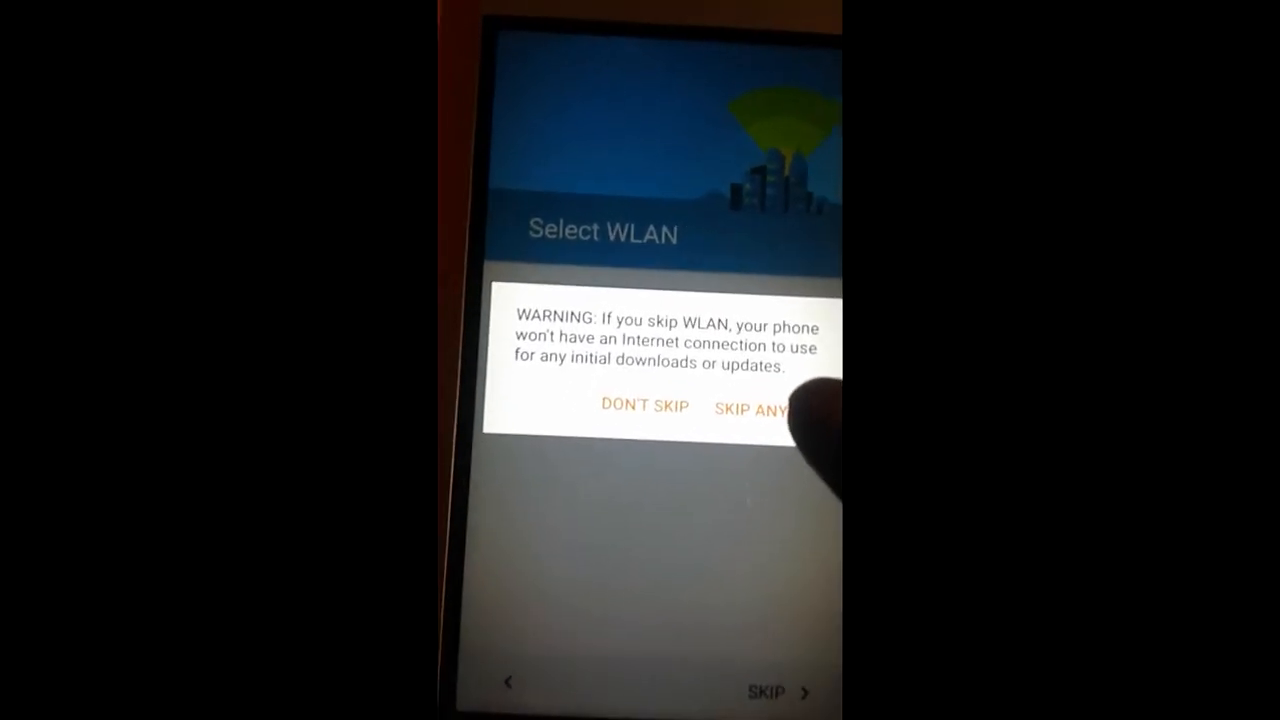
Confirm SKIP ANYWAY on the WLAN warning and continue with the shown date and time to the Name screen
click(756, 410)
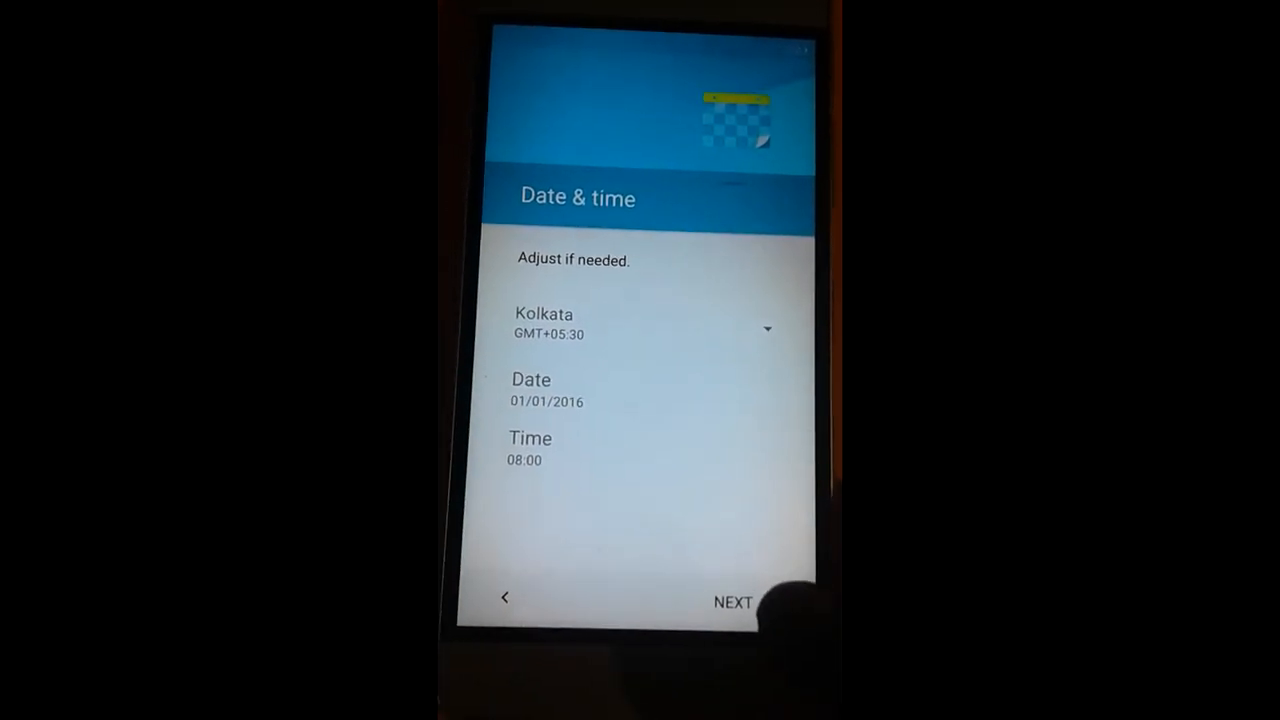
click(732, 600)
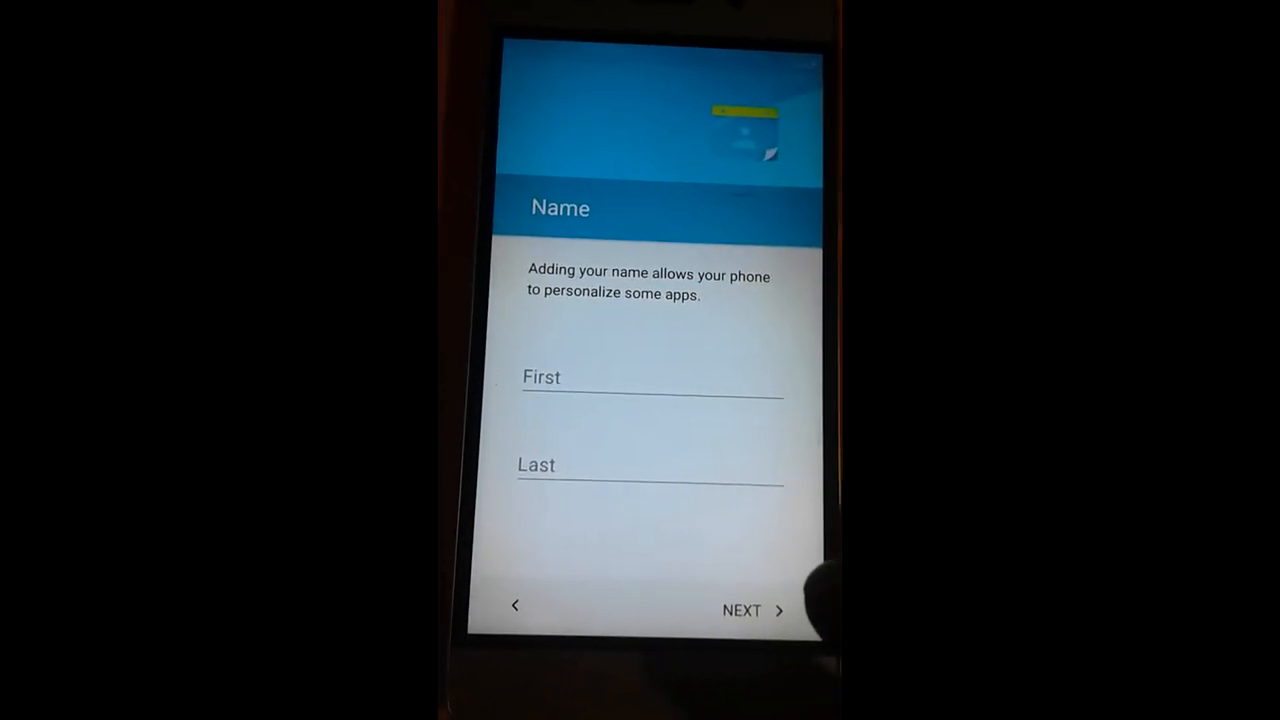